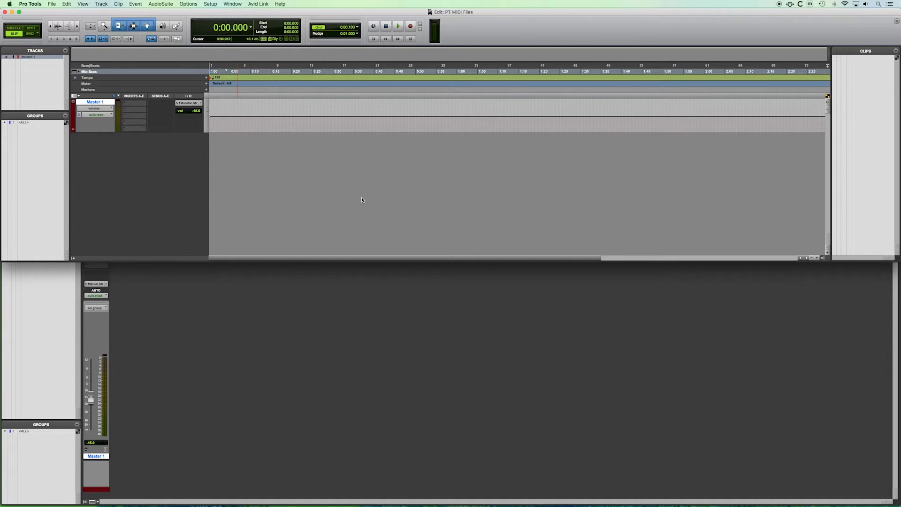
pyautogui.moveTo(258, 166)
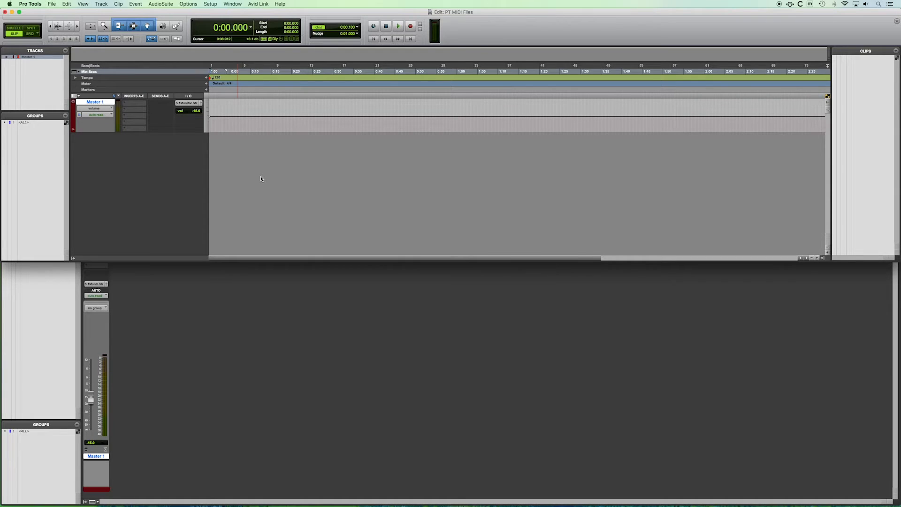
# Choose Book 8 (12 tracks).mid from the File Import command to reach MIDI Import Options.
pyautogui.click(51, 4)
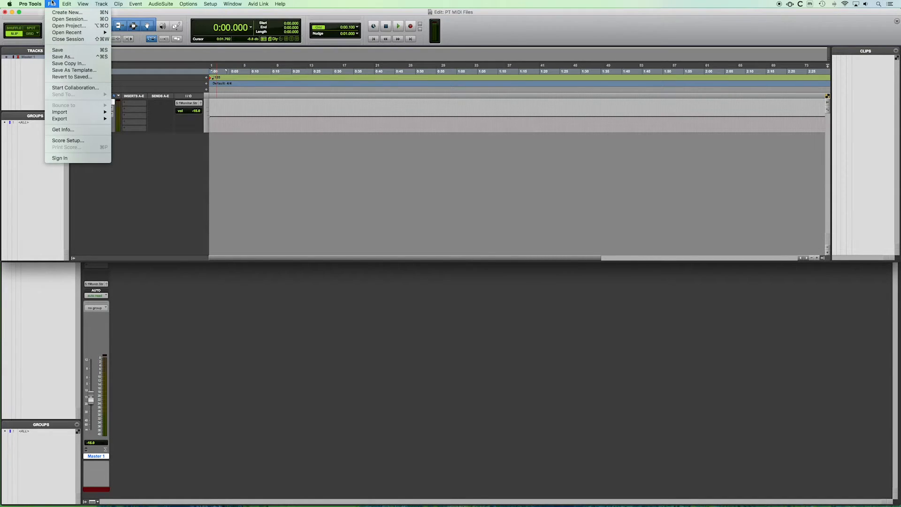
pyautogui.moveTo(60, 112)
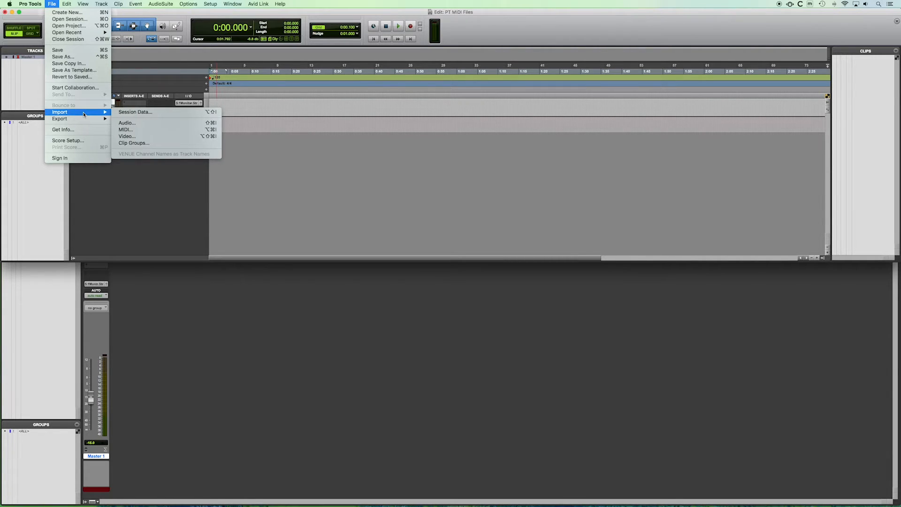
pyautogui.moveTo(111, 114)
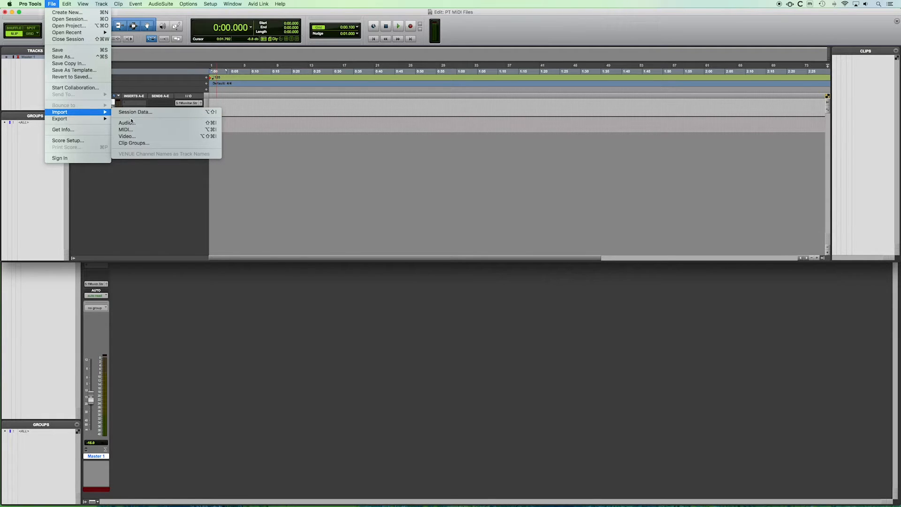
pyautogui.moveTo(126, 122)
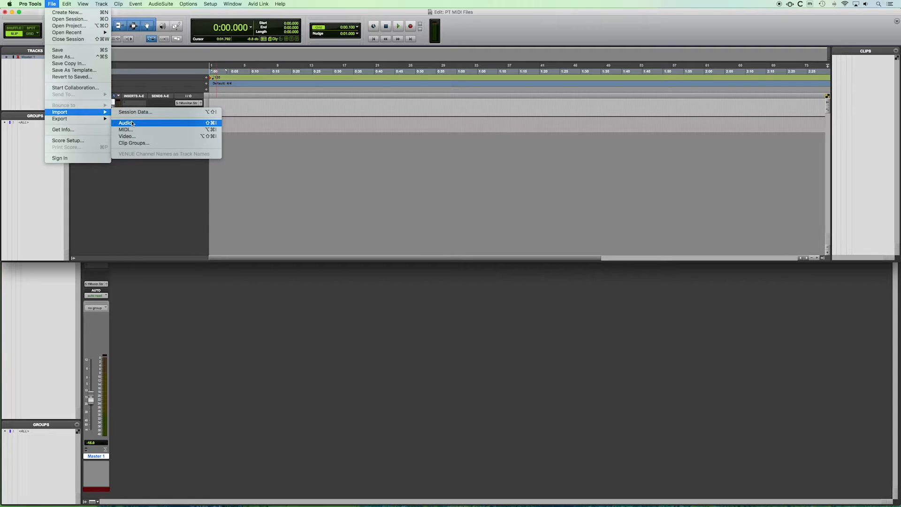
pyautogui.moveTo(125, 130)
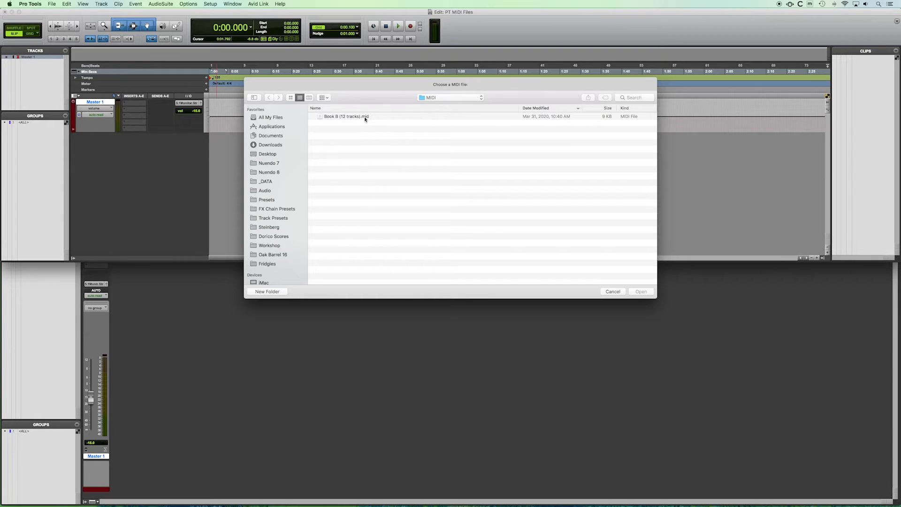
pyautogui.click(344, 117)
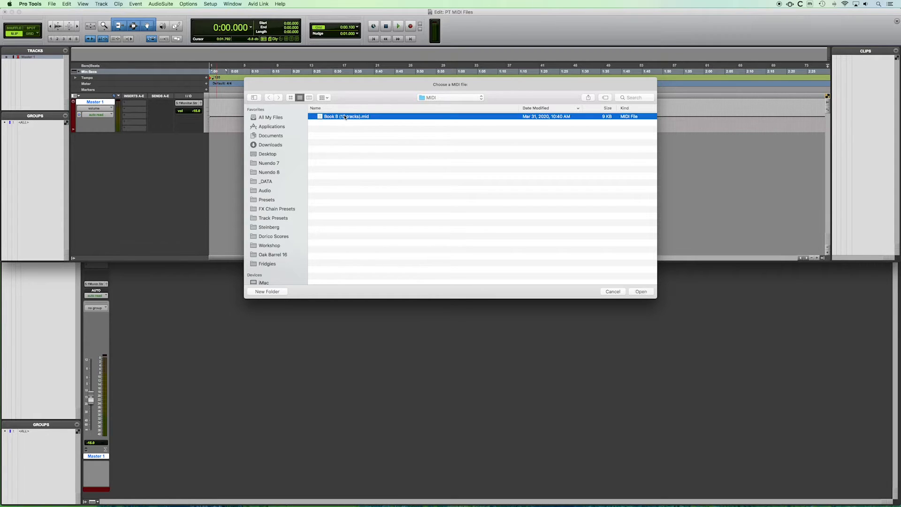
pyautogui.click(640, 290)
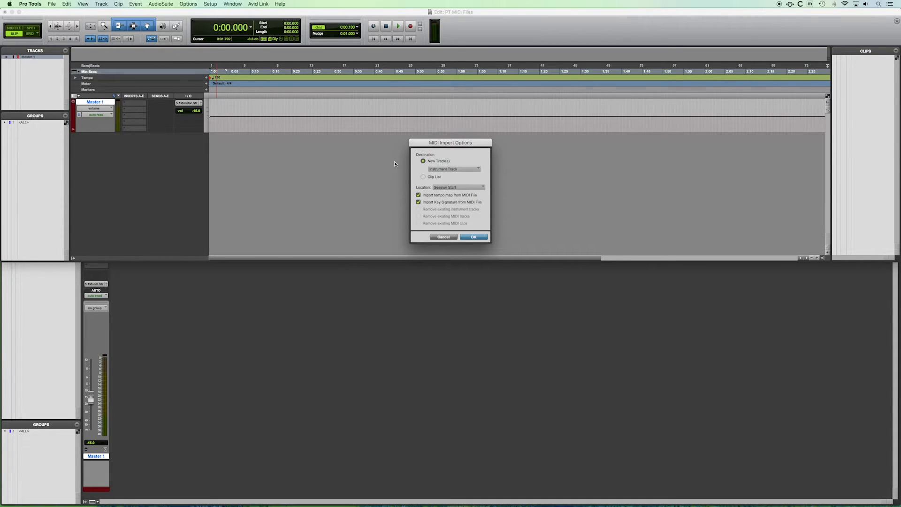
pyautogui.moveTo(402, 165)
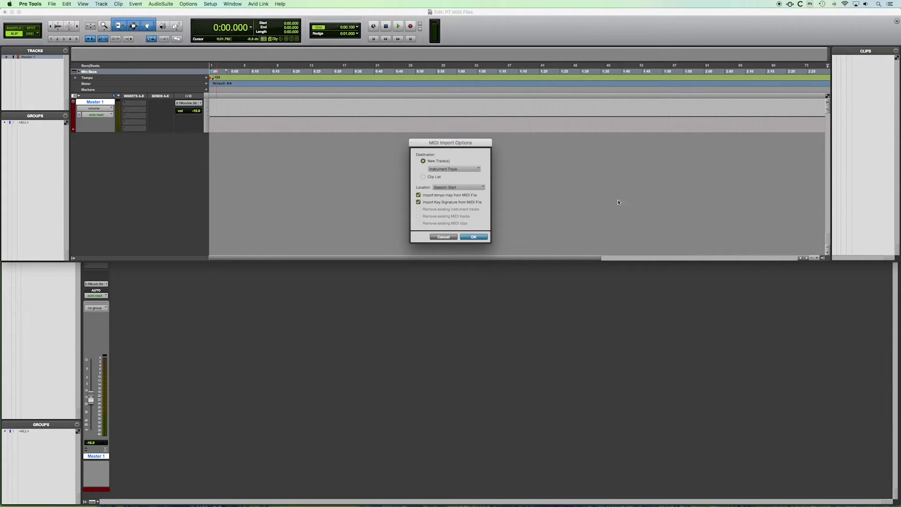
pyautogui.click(452, 168)
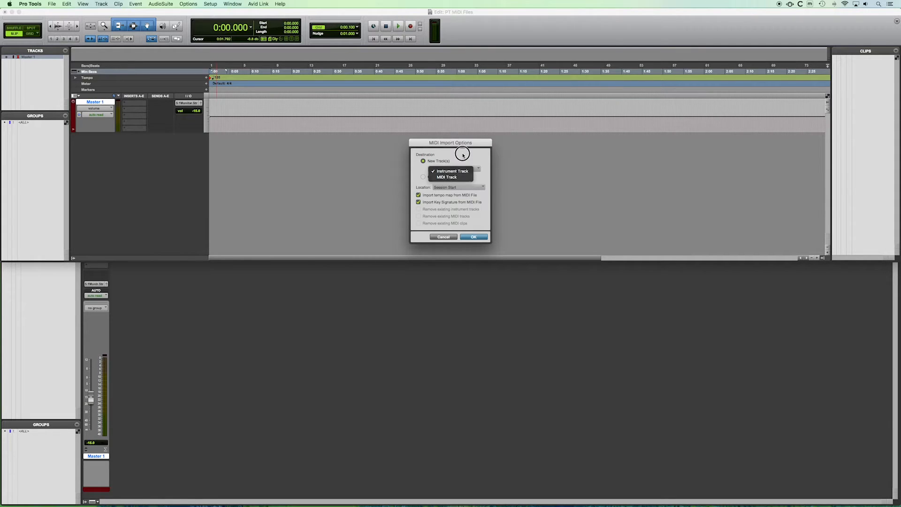
pyautogui.click(457, 186)
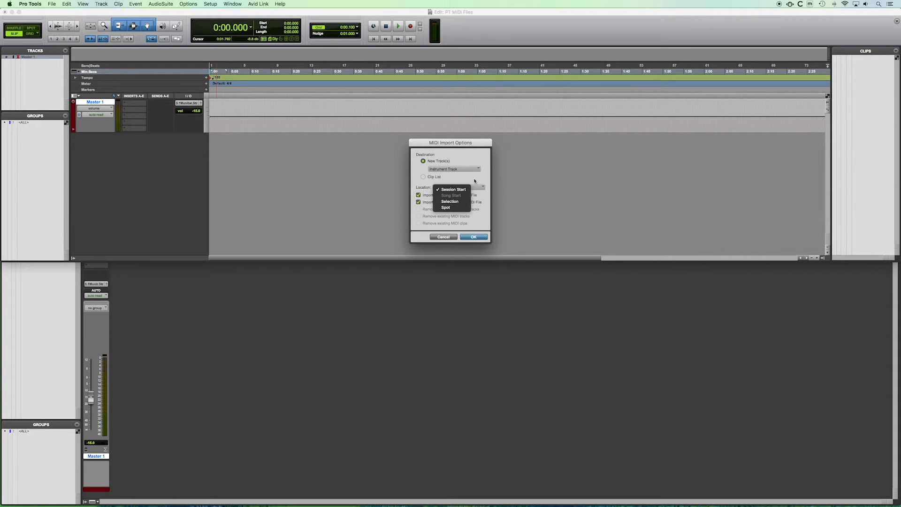
# Keep Session Start as the location and set New Track(s) to MIDI Track instead of Instrument Track.
pyautogui.click(453, 189)
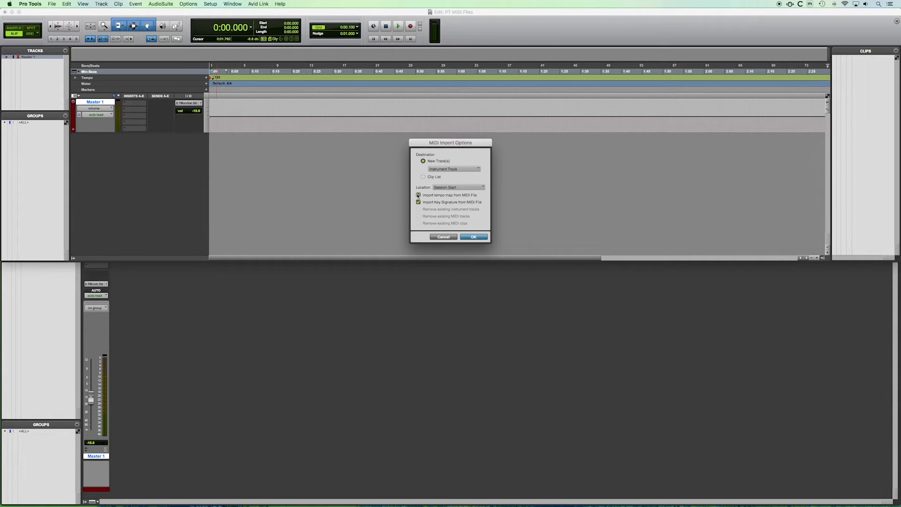
pyautogui.click(419, 195)
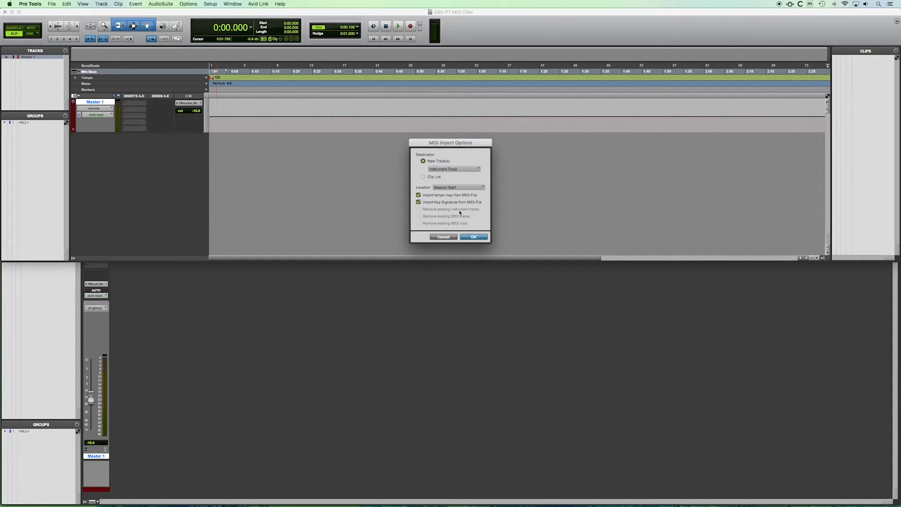
pyautogui.moveTo(459, 227)
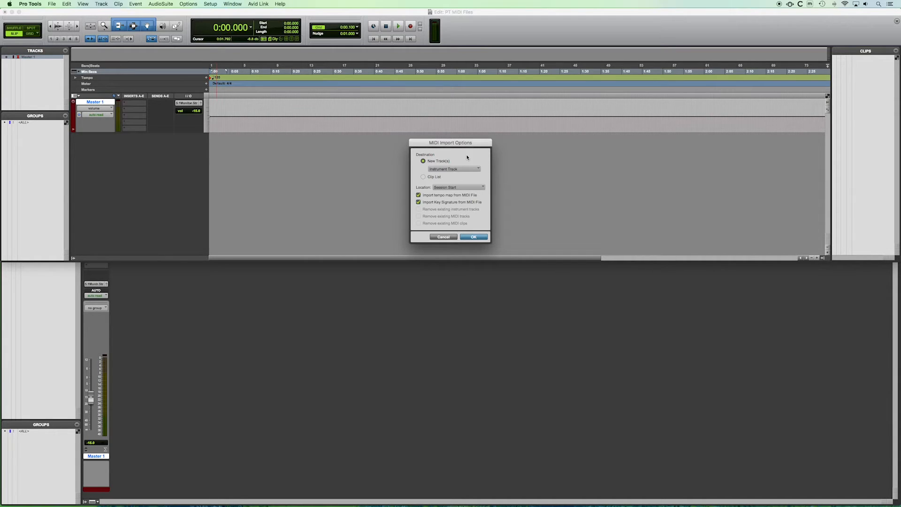
pyautogui.click(454, 168)
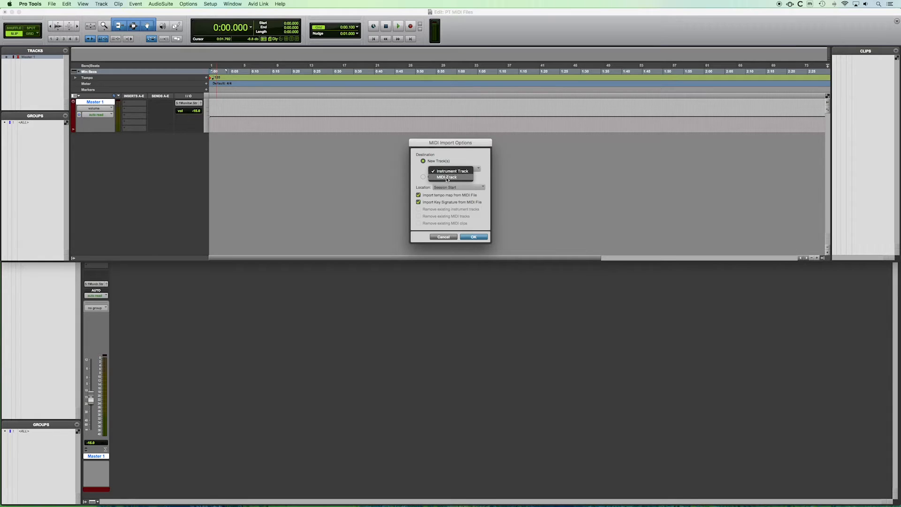
pyautogui.click(447, 178)
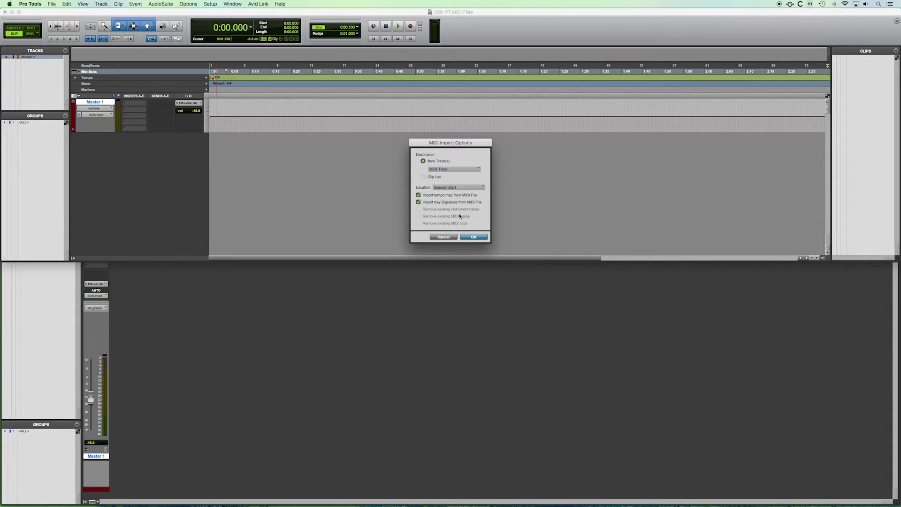
# Confirm the import, adding twelve MIDI tracks from Spanish Guitar through Bass with markers and tempo.
pyautogui.click(473, 236)
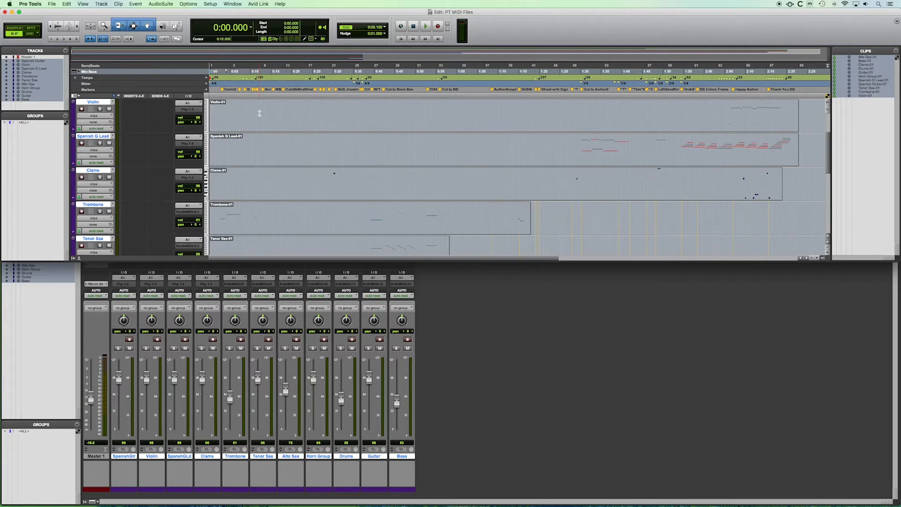
pyautogui.scroll(-3)
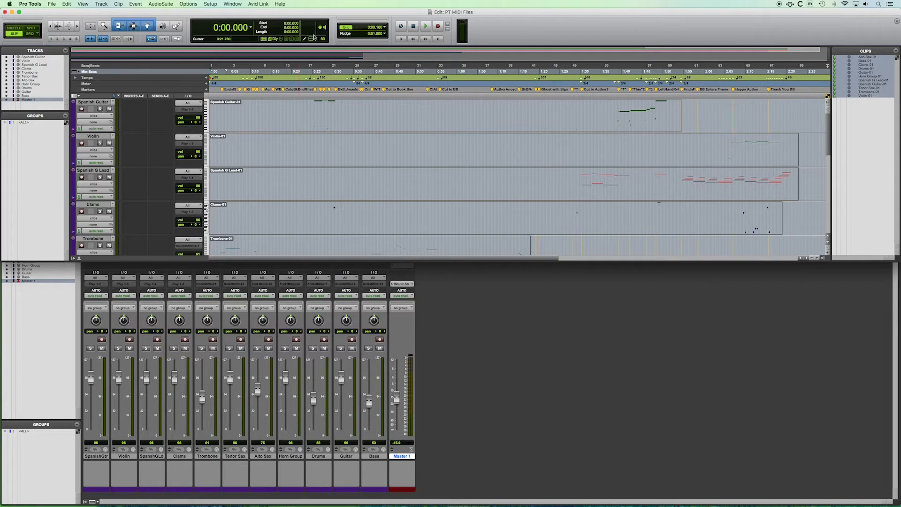
pyautogui.moveTo(321, 57)
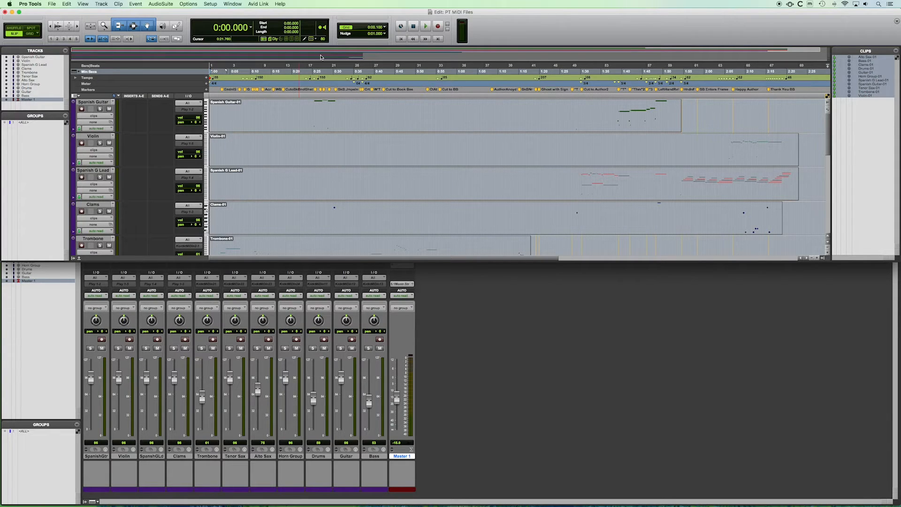
# Bring the Mix window forward showing the imported tracks Spanish Guitar through Bass plus Master.
pyautogui.click(424, 26)
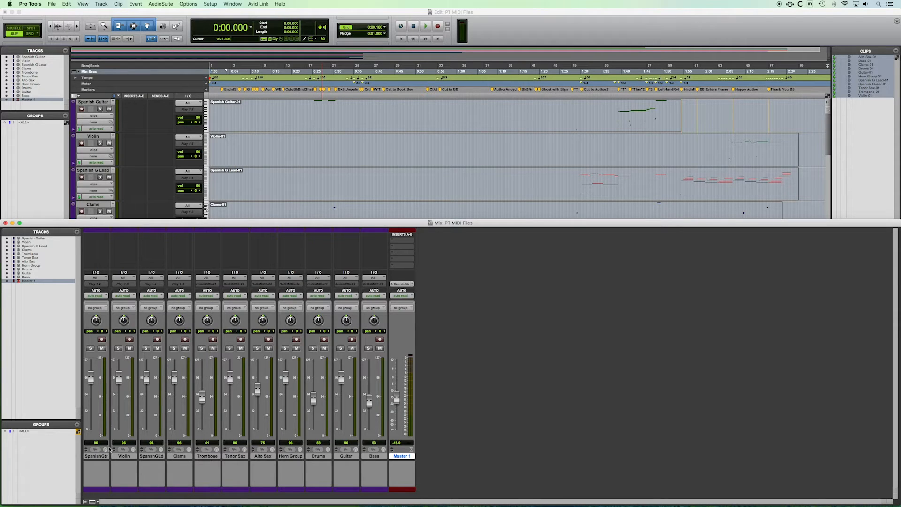
pyautogui.moveTo(304, 379)
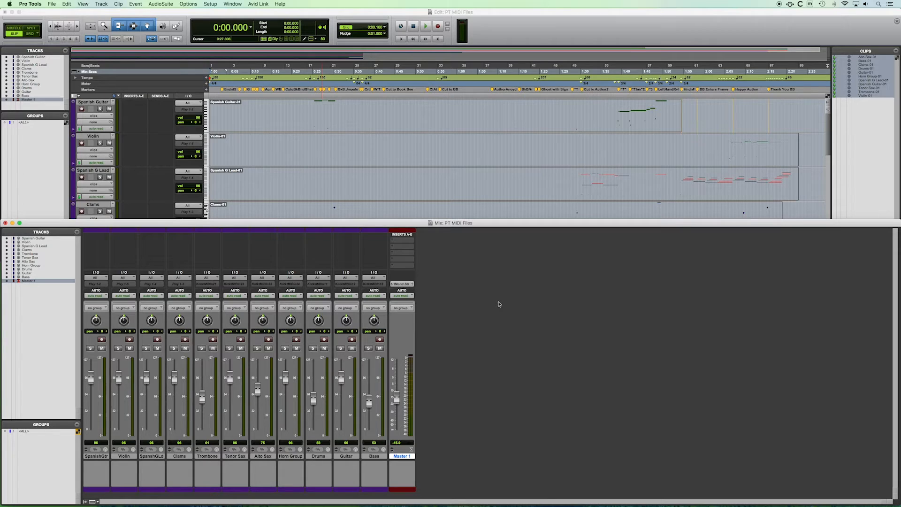
pyautogui.moveTo(457, 287)
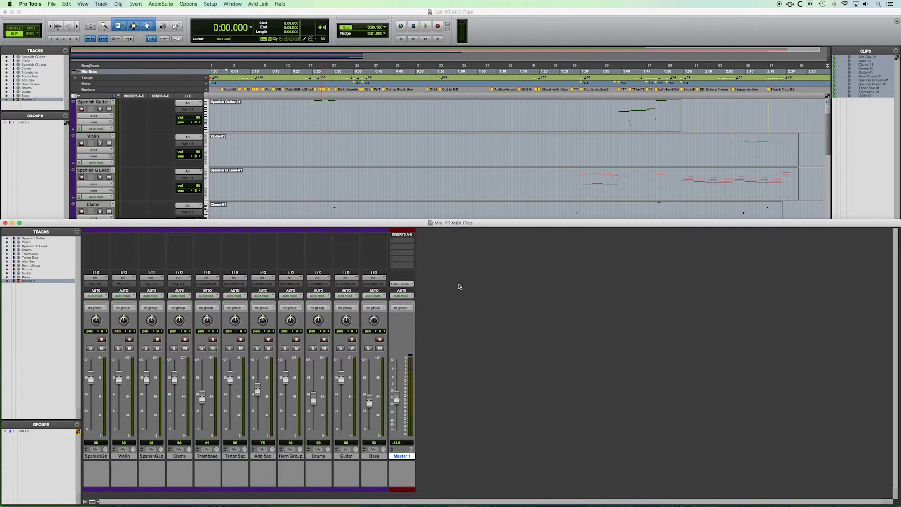
pyautogui.moveTo(431, 263)
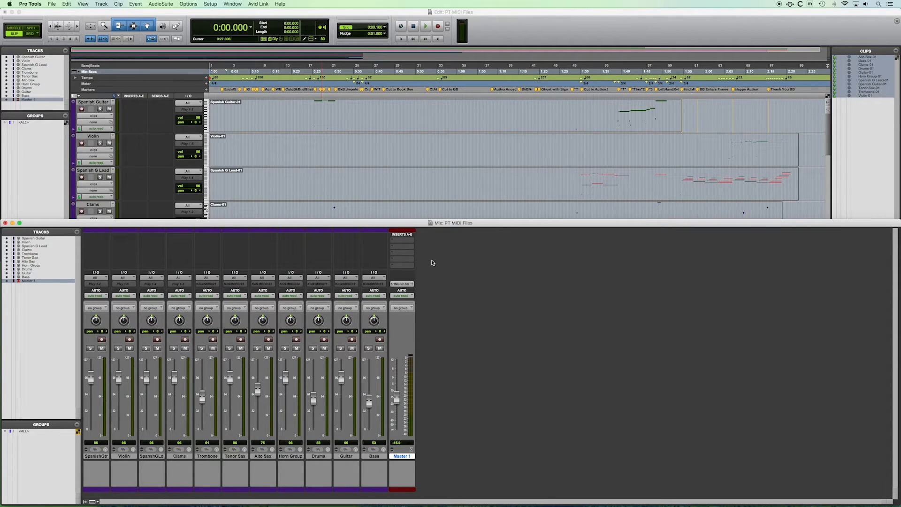
pyautogui.moveTo(181, 239)
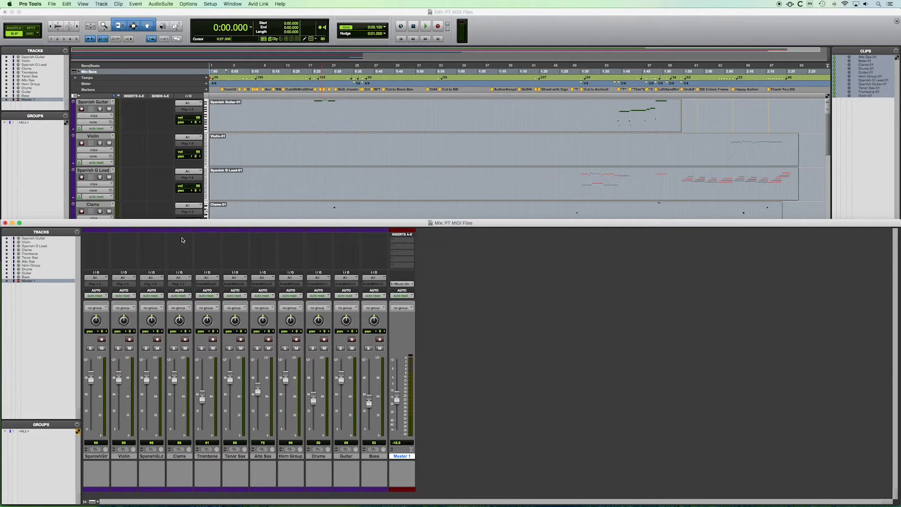
pyautogui.moveTo(319, 260)
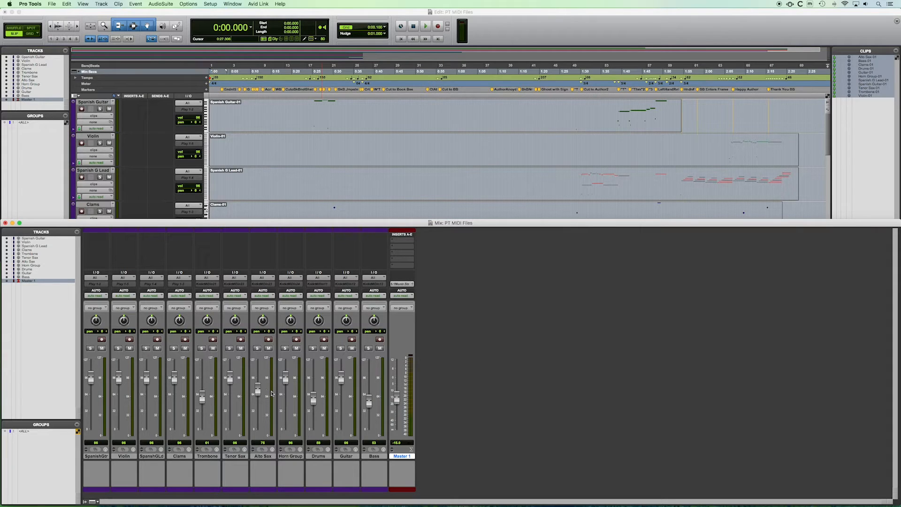
pyautogui.moveTo(292, 400)
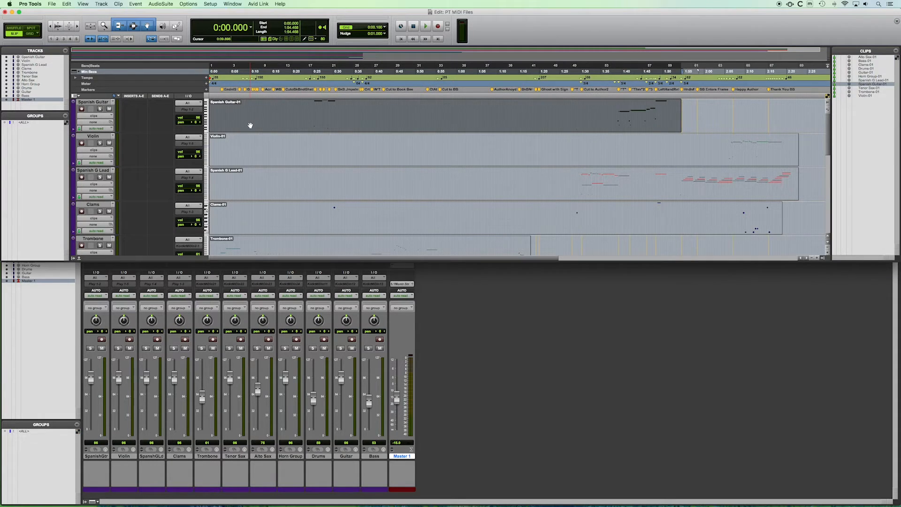
# Scroll to the Bass track and view its imported MIDI notes, velocity and controller data.
pyautogui.scroll(-3)
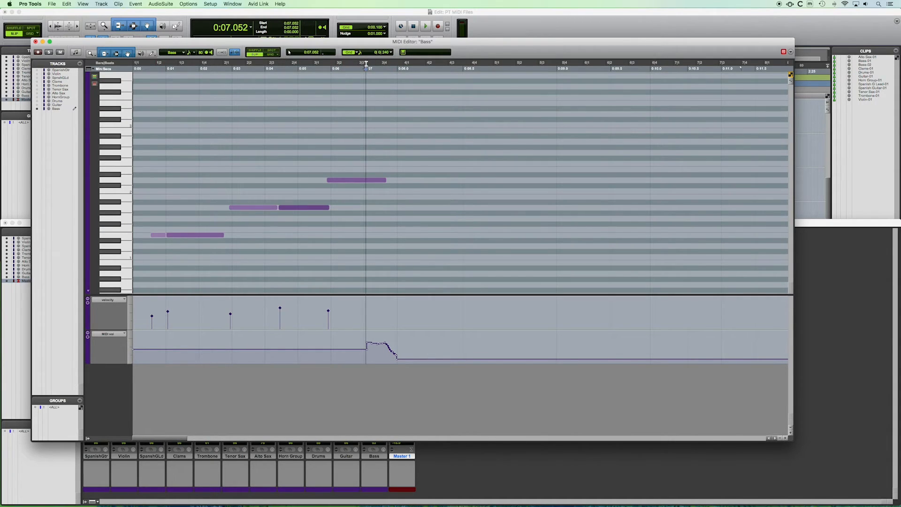
pyautogui.click(365, 62)
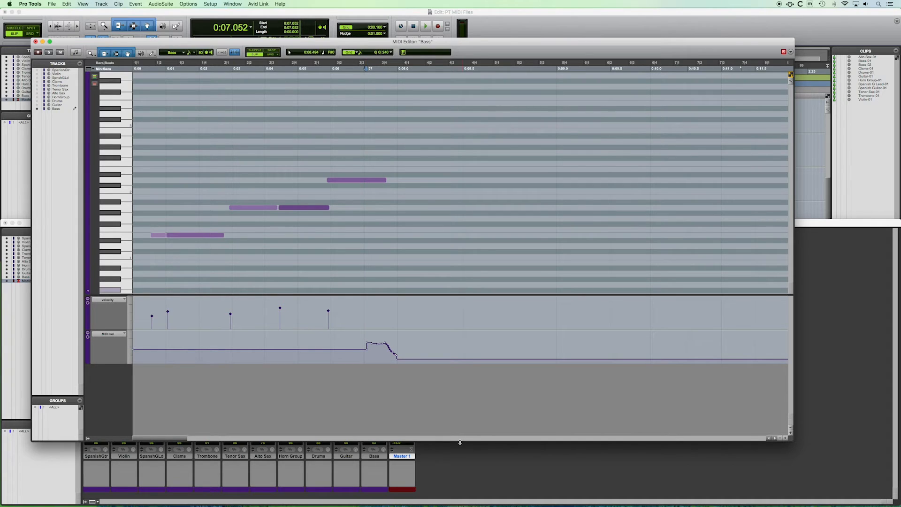
pyautogui.click(424, 27)
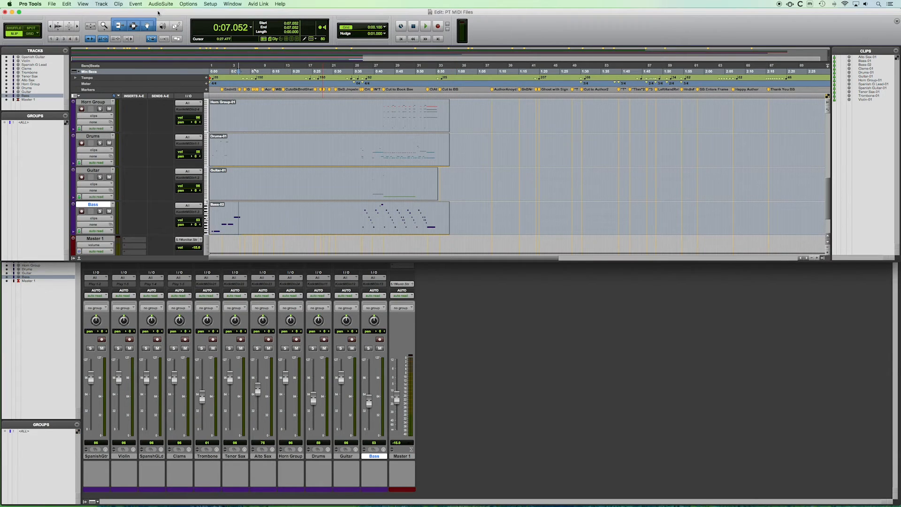
pyautogui.moveTo(471, 203)
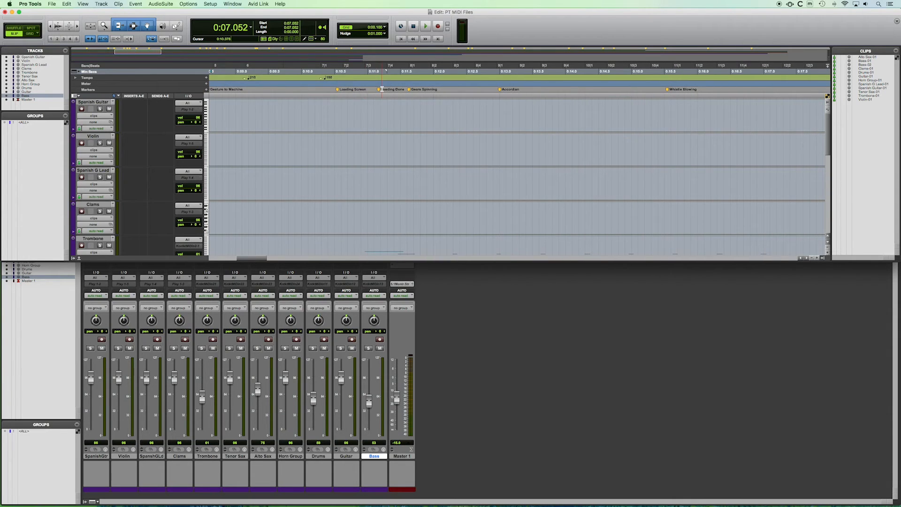
# Scroll across the session so playback shows the imported volume data moving the faders.
pyautogui.hscroll(3)
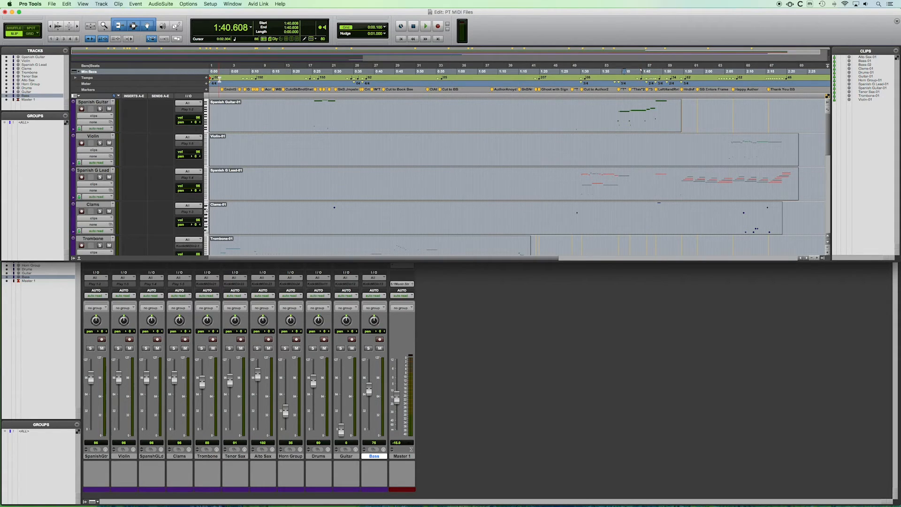
# Expand the Tempo ruler into the tempo editor graph of the imported tempo changes.
pyautogui.click(75, 78)
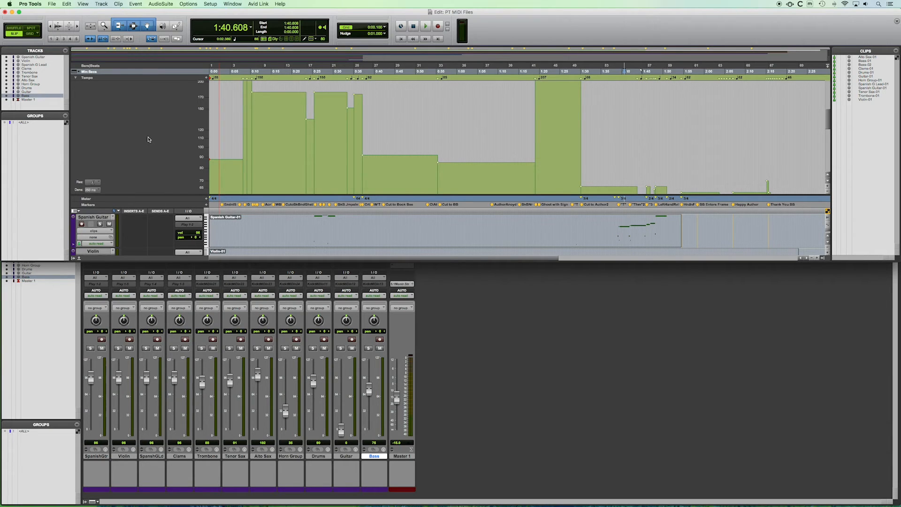
pyautogui.click(341, 124)
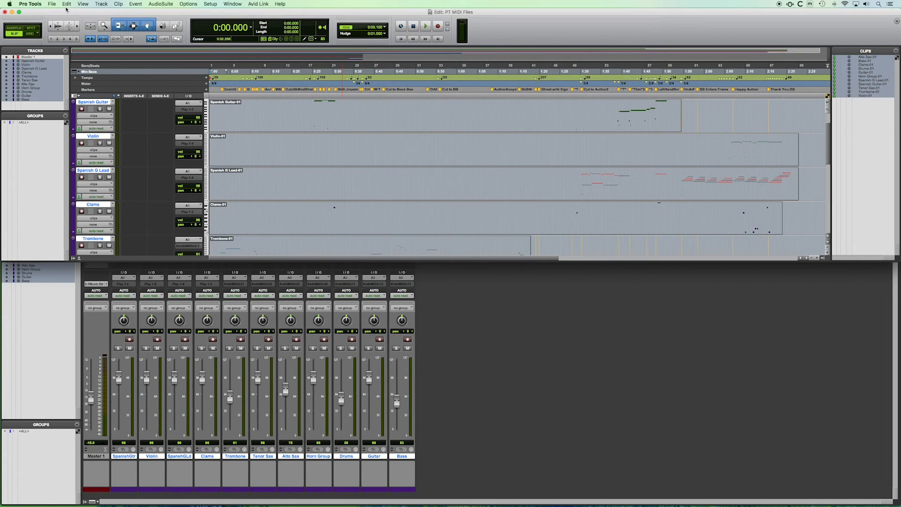
# Bring up the session's File commands to reach Export > MIDI for all selected tracks.
pyautogui.click(51, 4)
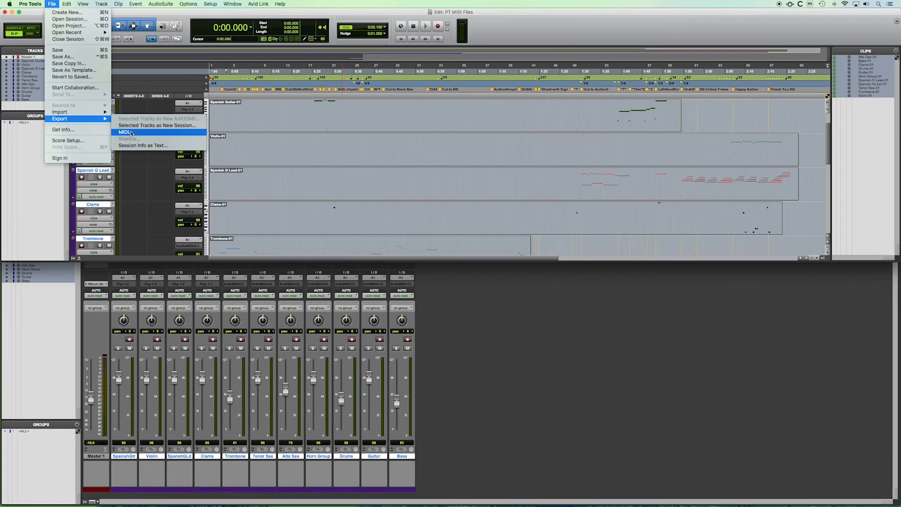
# Start the MIDI export and position the Export MIDI Settings window for the Type 1 multitrack format.
pyautogui.click(125, 131)
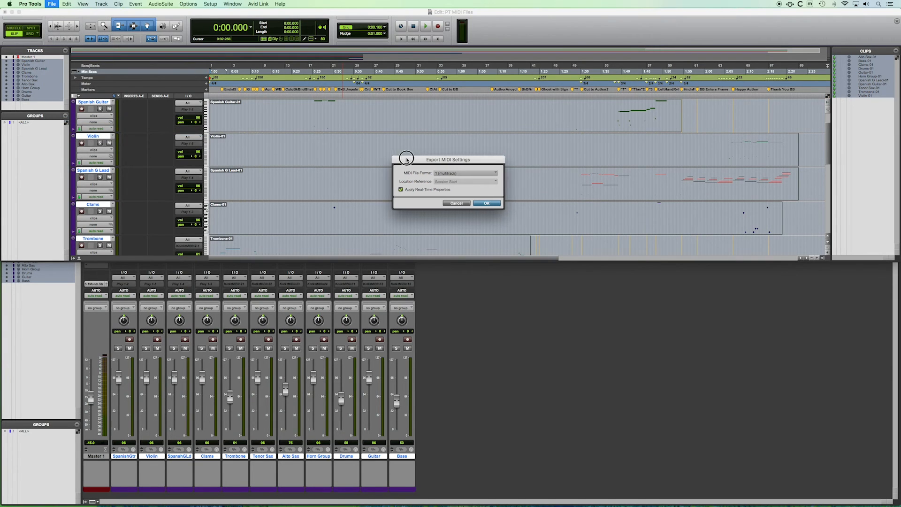
pyautogui.moveTo(449, 160); pyautogui.dragTo(397, 168)
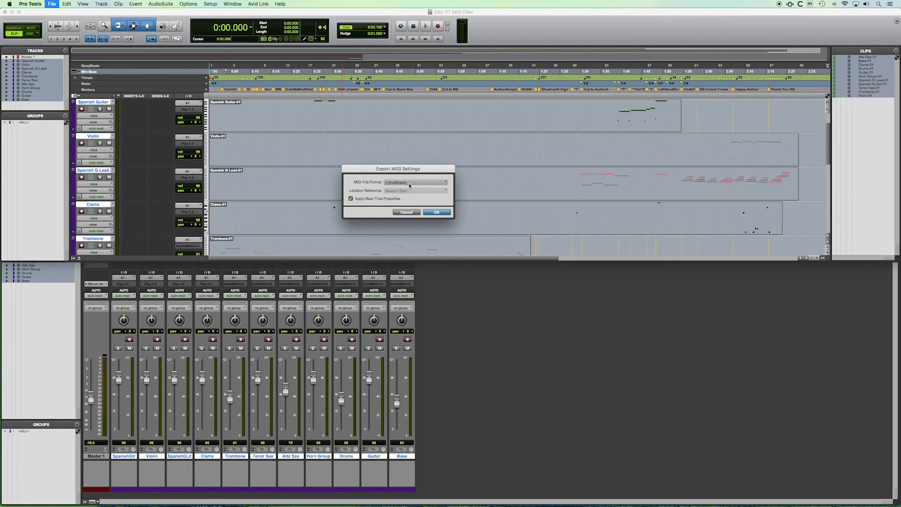
pyautogui.moveTo(406, 185)
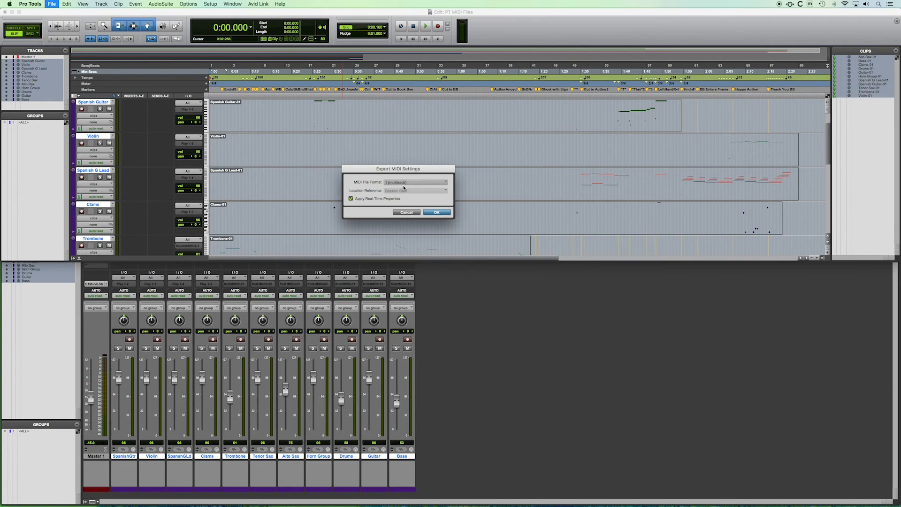
pyautogui.moveTo(421, 123)
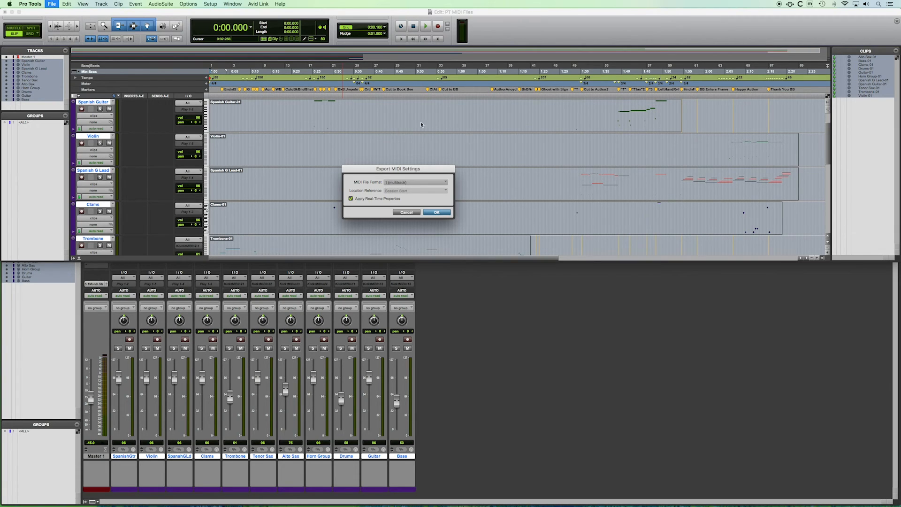
pyautogui.moveTo(608, 275)
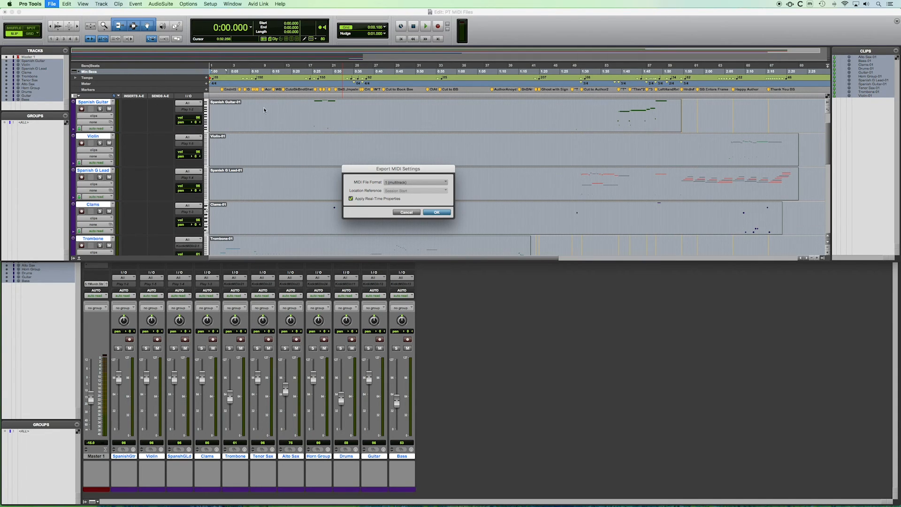
pyautogui.moveTo(94, 106)
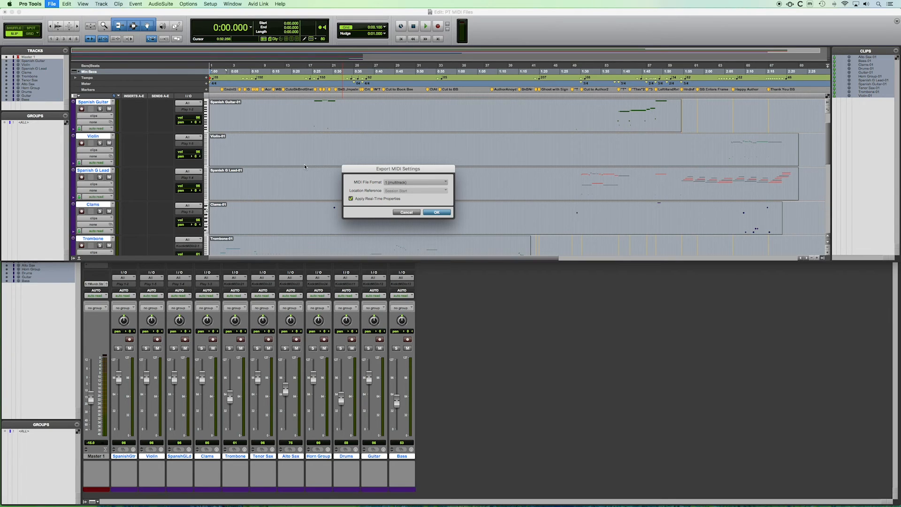
# Accept the multitrack export settings and save the file as 'Type 1' in the MIDI folder.
pyautogui.click(436, 212)
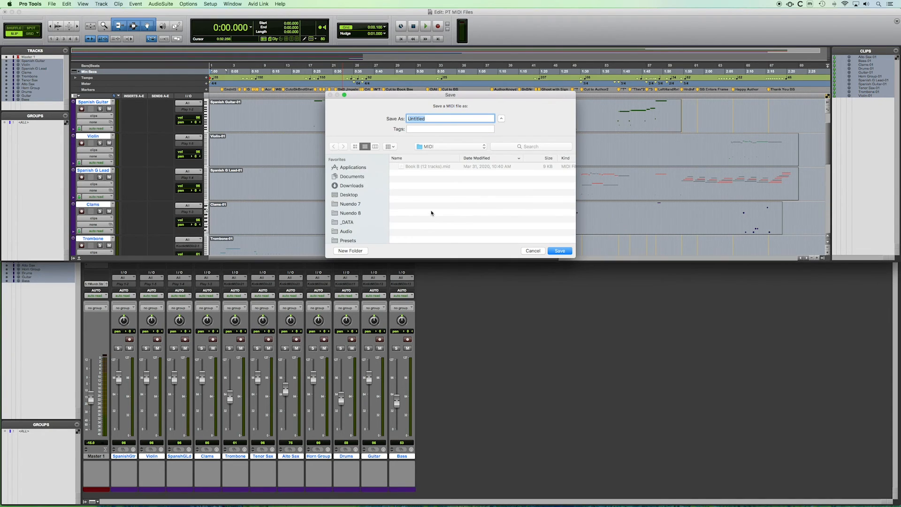
pyautogui.moveTo(448, 209)
pyautogui.write('Type 1')
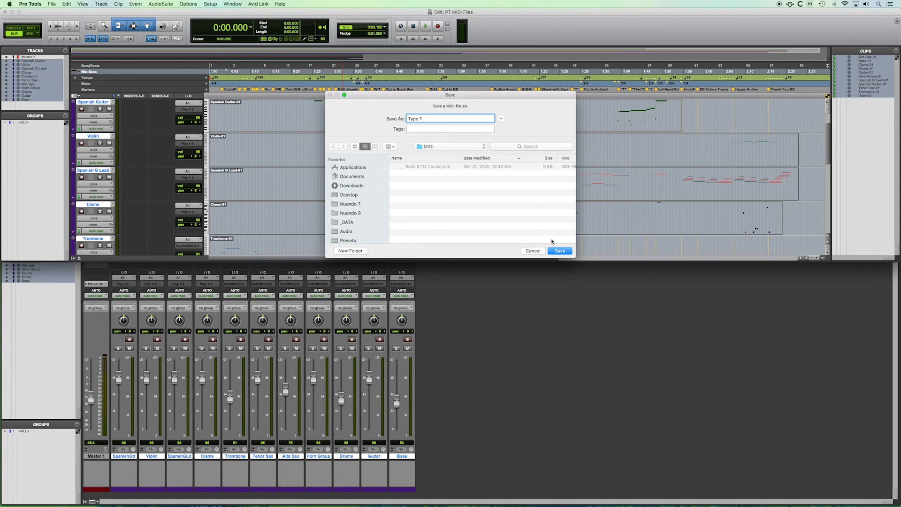
pyautogui.click(558, 250)
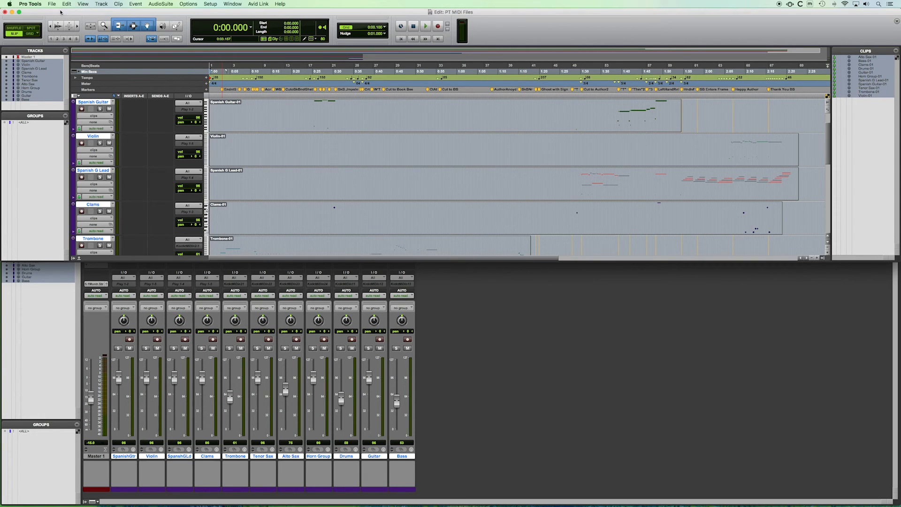
# Switch to the empty 'PT MIDI Files' session holding only the Master 1 track.
pyautogui.click(52, 4)
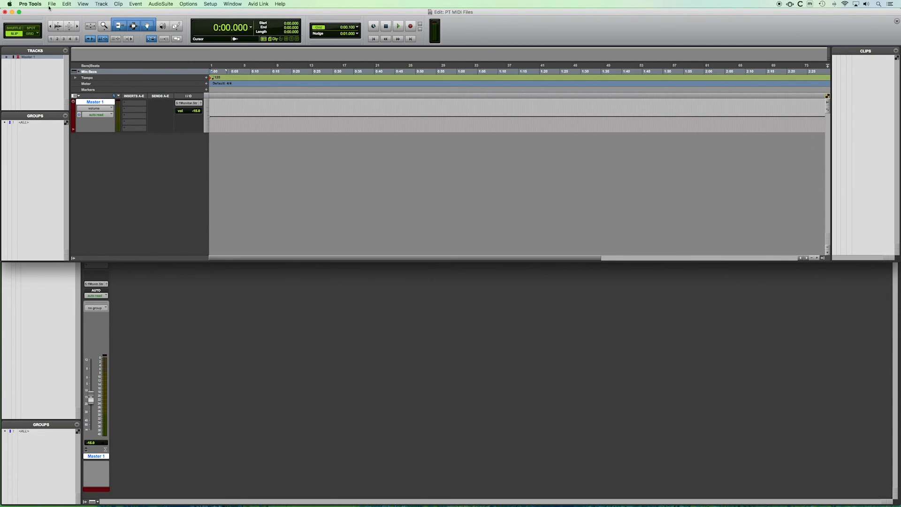
# Start a MIDI import and select the exported 'Type 1.mid' in the MIDI folder.
pyautogui.click(52, 4)
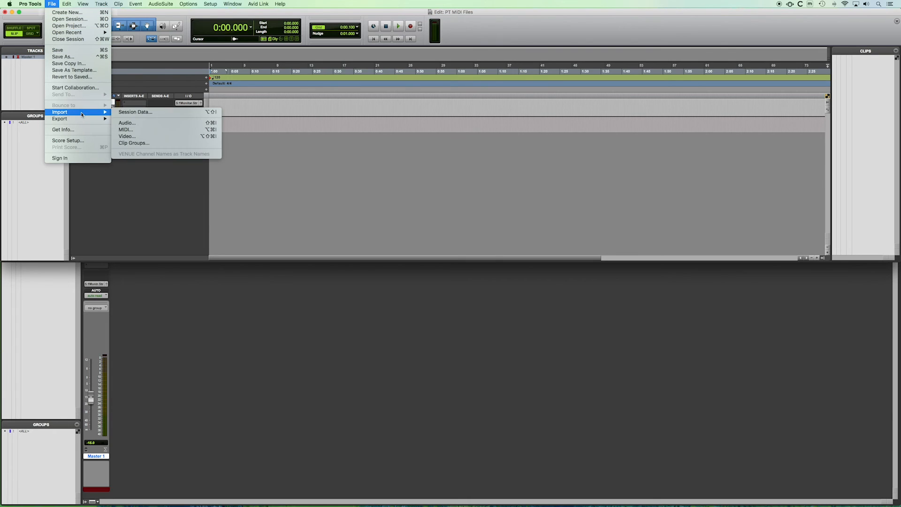
pyautogui.moveTo(125, 129)
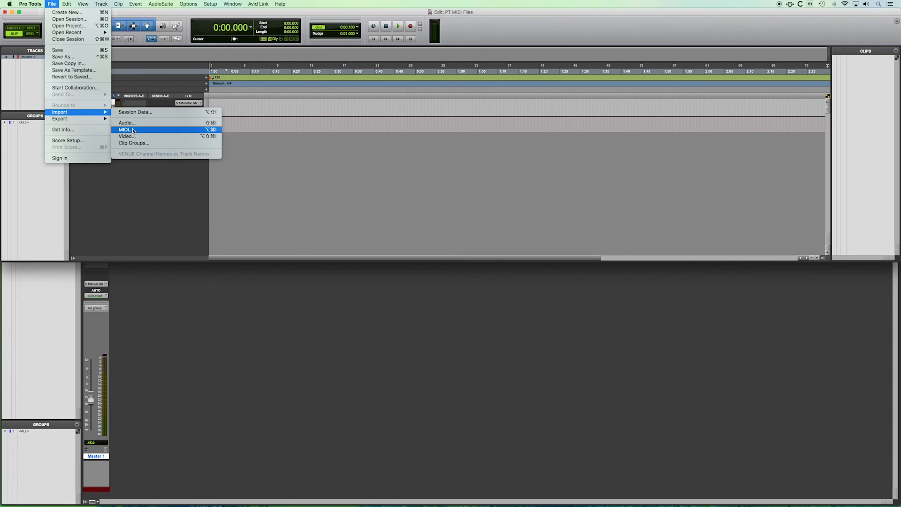
pyautogui.click(124, 129)
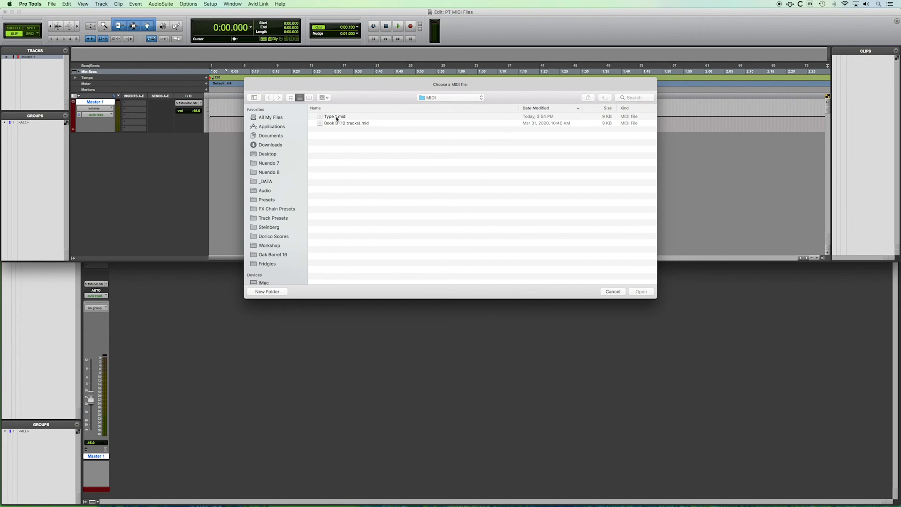
pyautogui.click(335, 116)
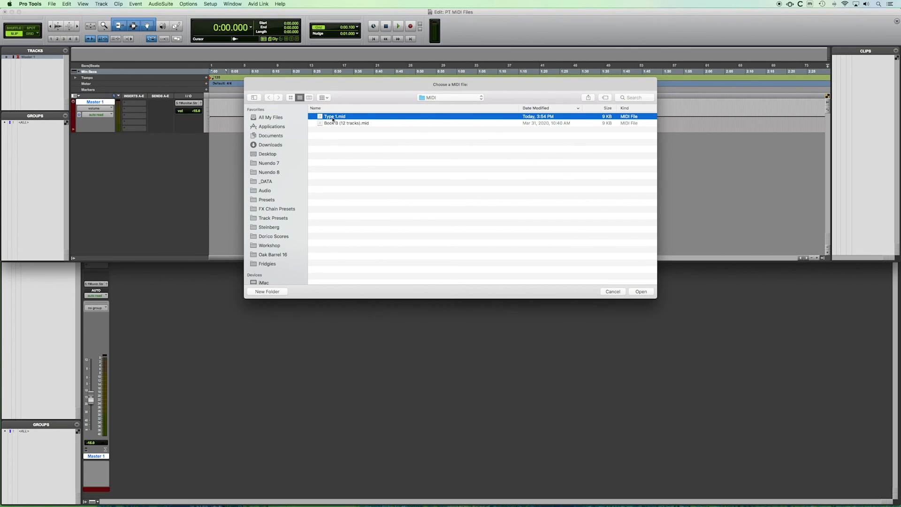
# Import Type 1.mid as new tracks at Session Start, keeping tempo map and key signature.
pyautogui.click(640, 290)
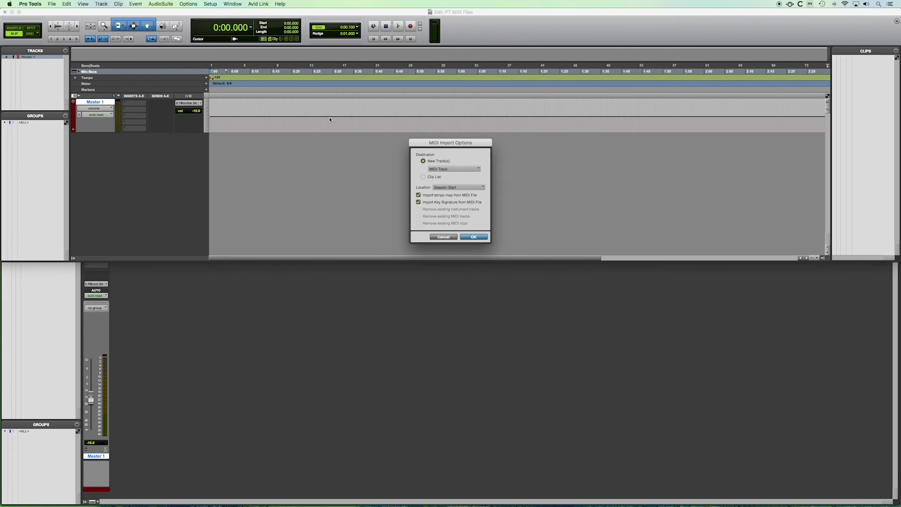
pyautogui.moveTo(518, 220)
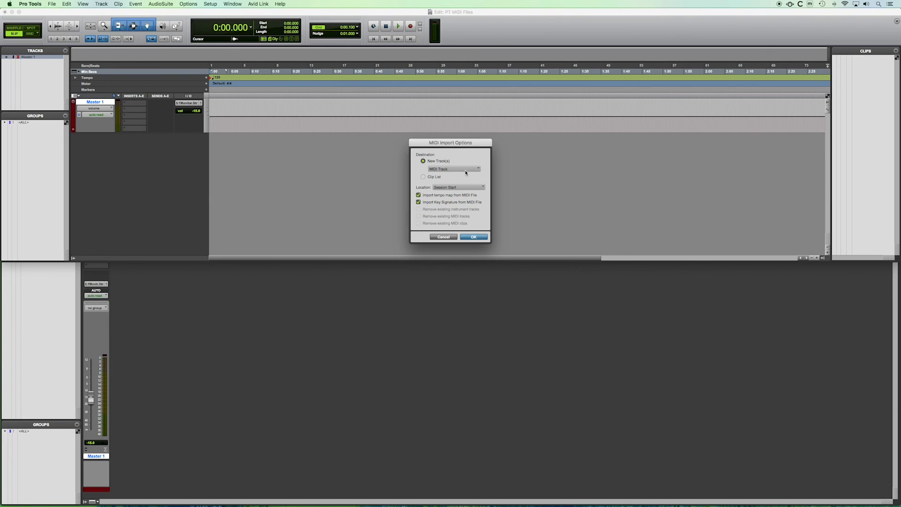
pyautogui.moveTo(477, 197)
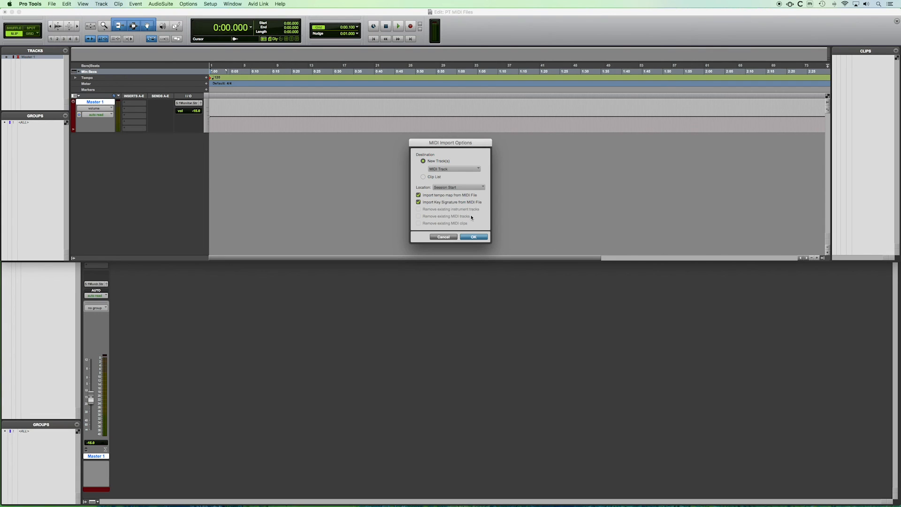
pyautogui.click(471, 237)
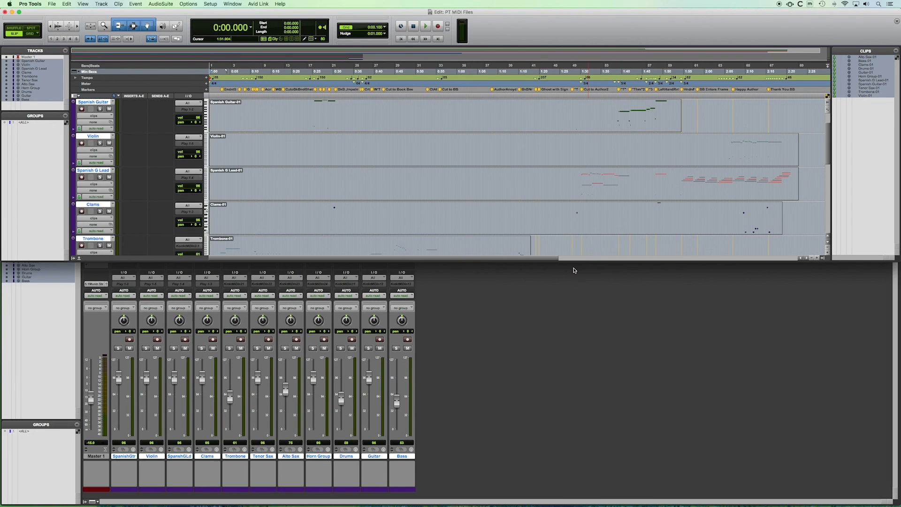
pyautogui.click(306, 109)
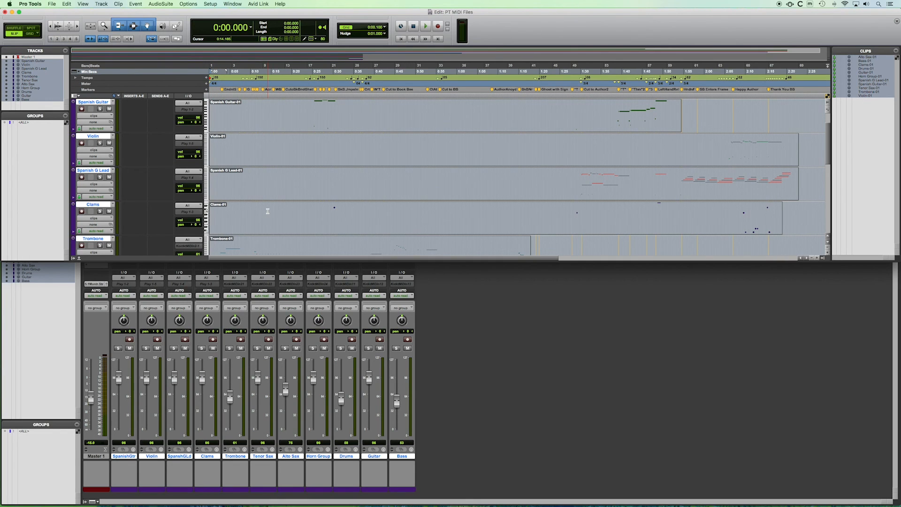
pyautogui.scroll(-3)
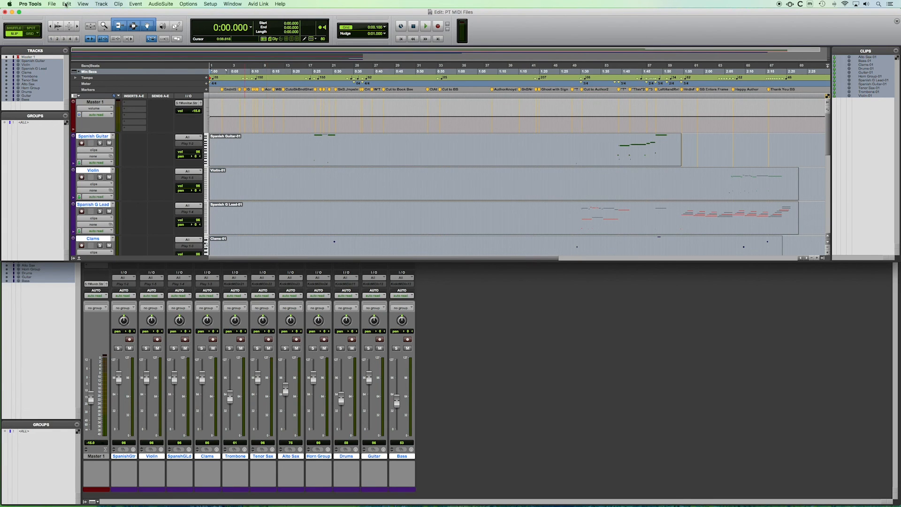
pyautogui.click(52, 4)
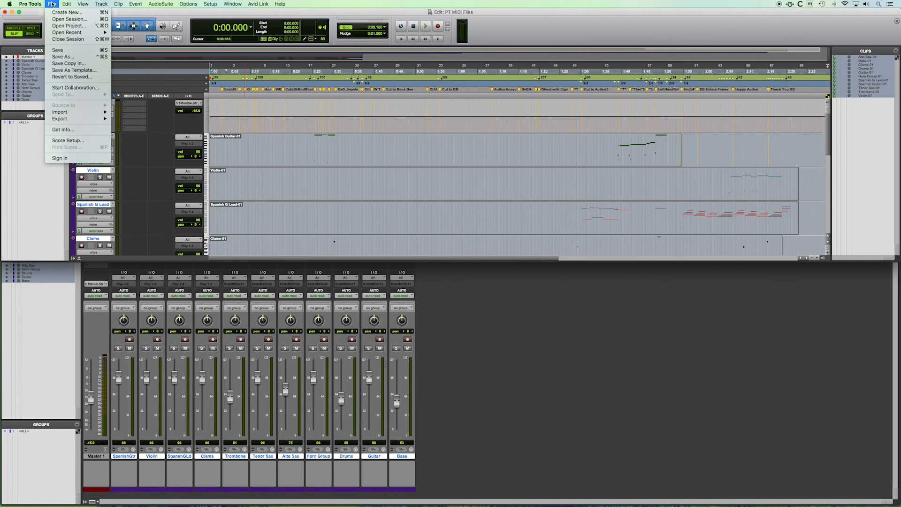
pyautogui.moveTo(60, 112)
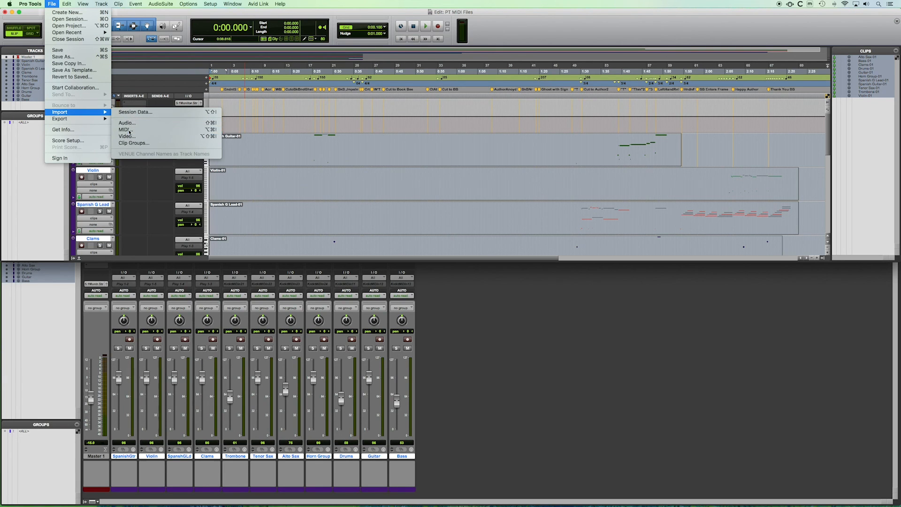
pyautogui.click(122, 130)
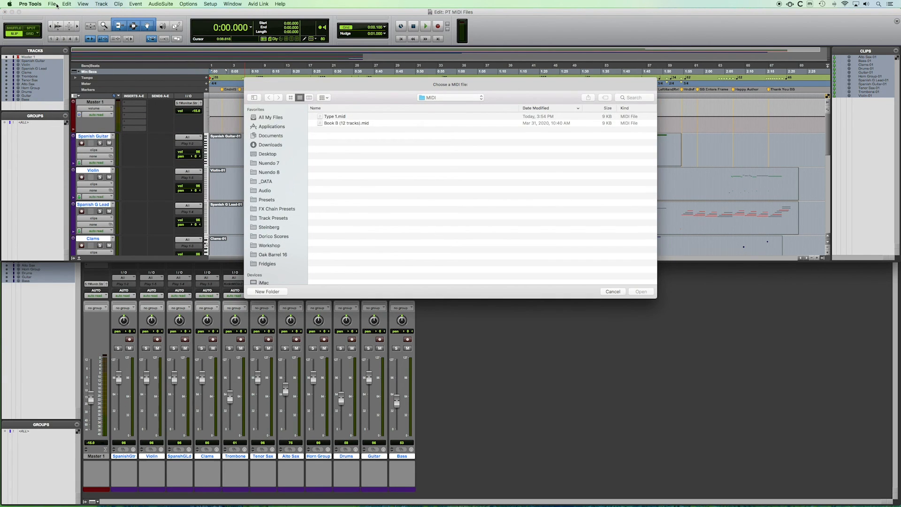
pyautogui.click(50, 4)
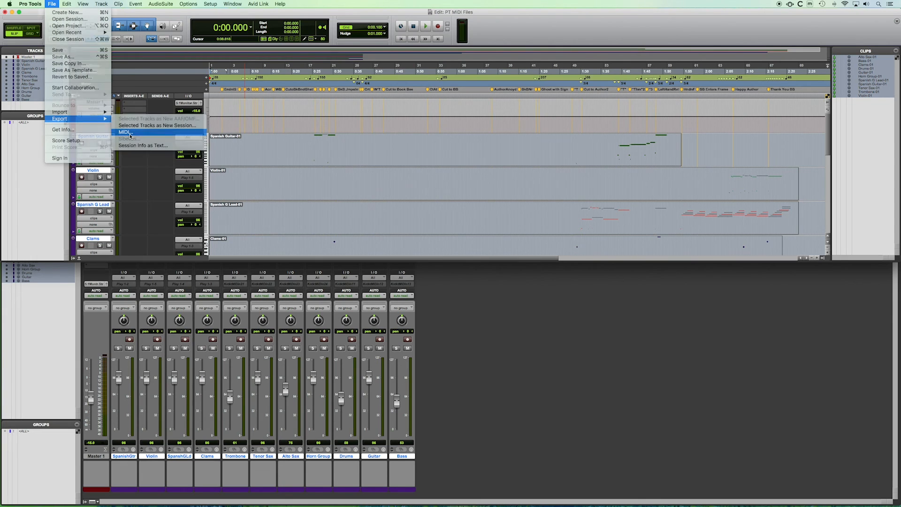
pyautogui.click(125, 133)
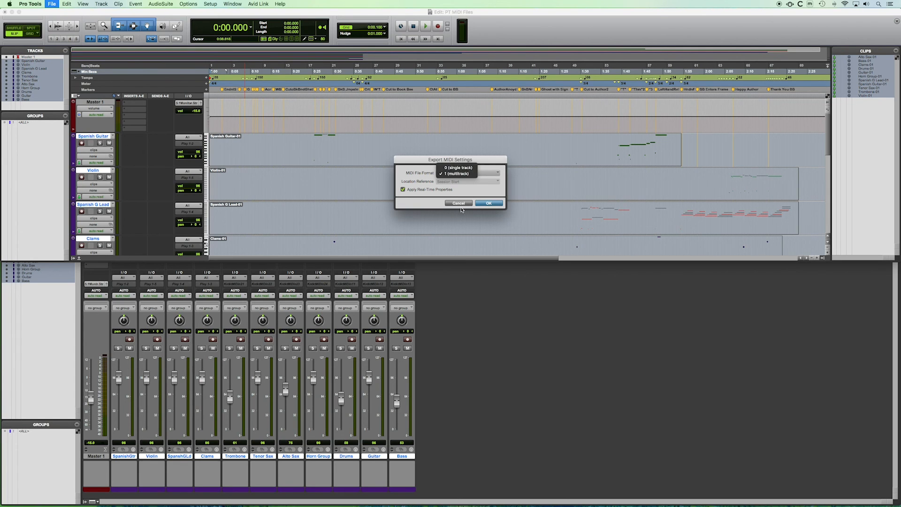
pyautogui.click(488, 202)
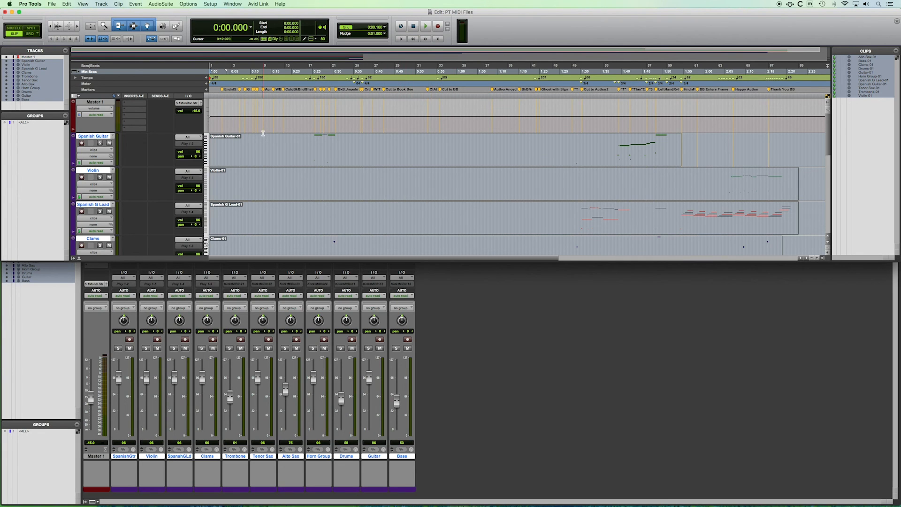
pyautogui.scroll(-3)
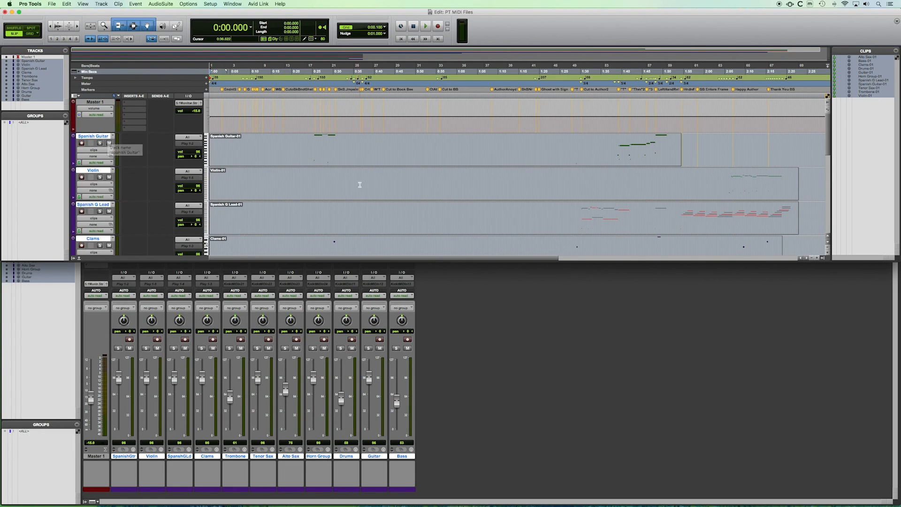
pyautogui.scroll(-3)
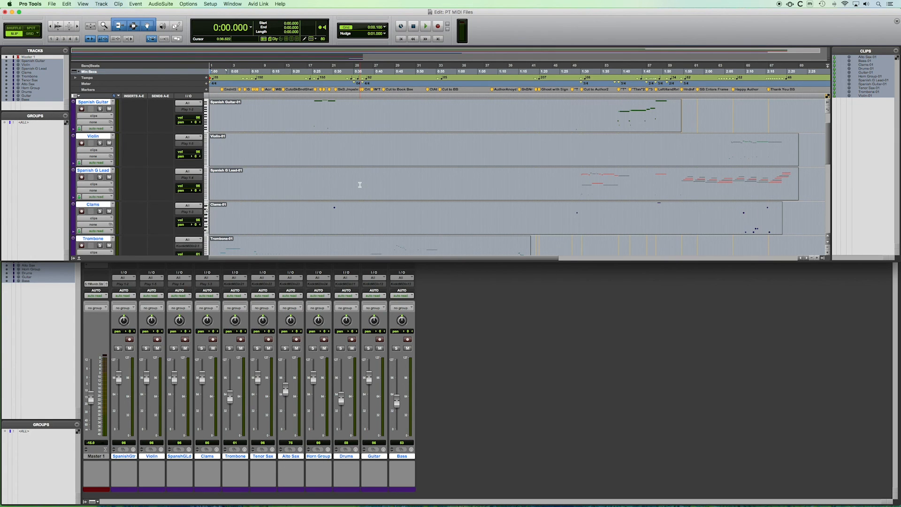